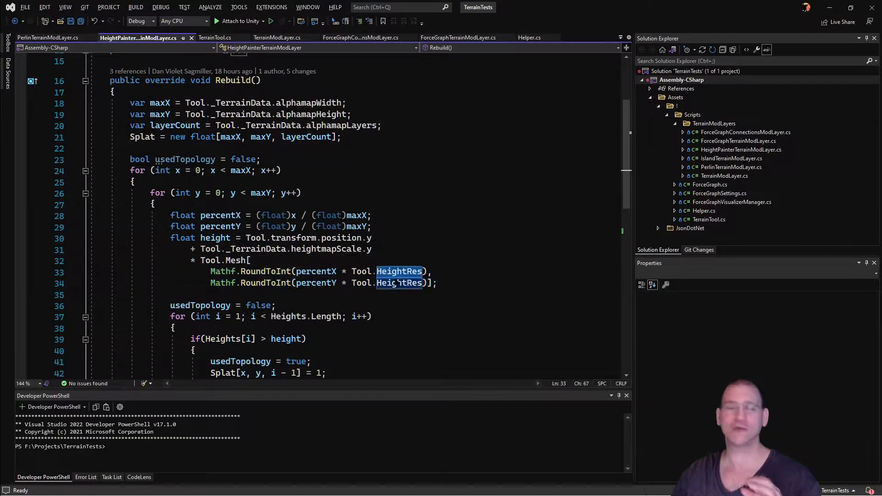
{"action": "mouse_move", "coordinate": [400, 283]}
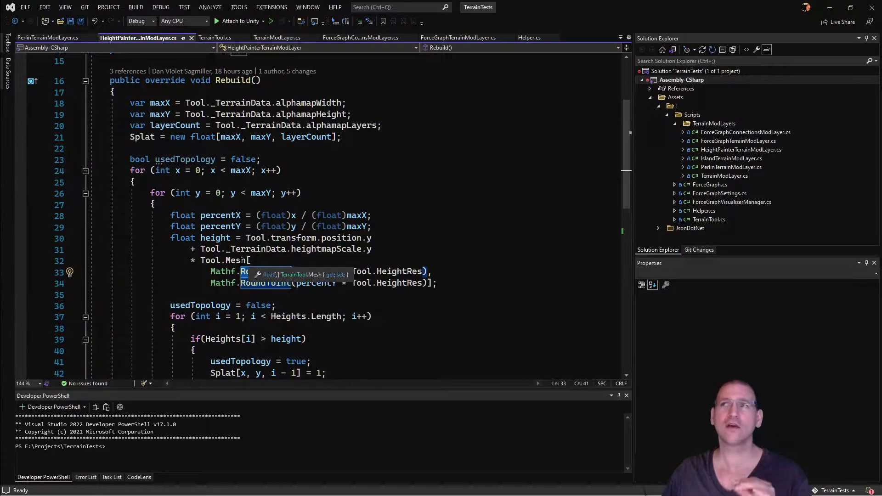
Step: Highlight the Mesh usages and mesh index calculation lines in the height formula
{"action": "double_click", "coordinate": [224, 260]}
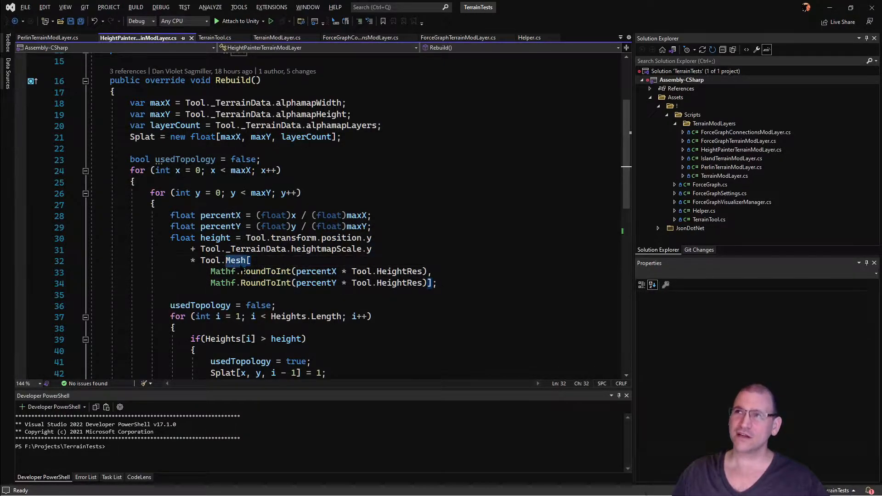
{"action": "double_click", "coordinate": [237, 260]}
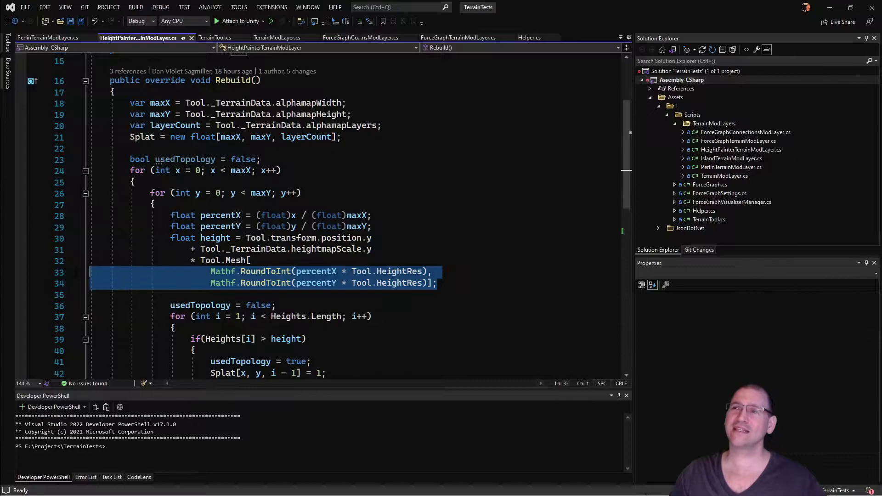
{"action": "mouse_move", "coordinate": [321, 282]}
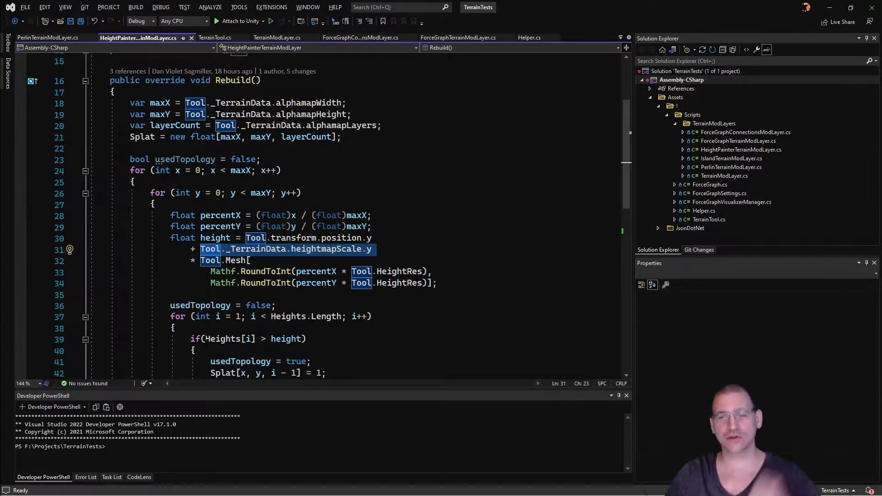
{"action": "mouse_move", "coordinate": [210, 260]}
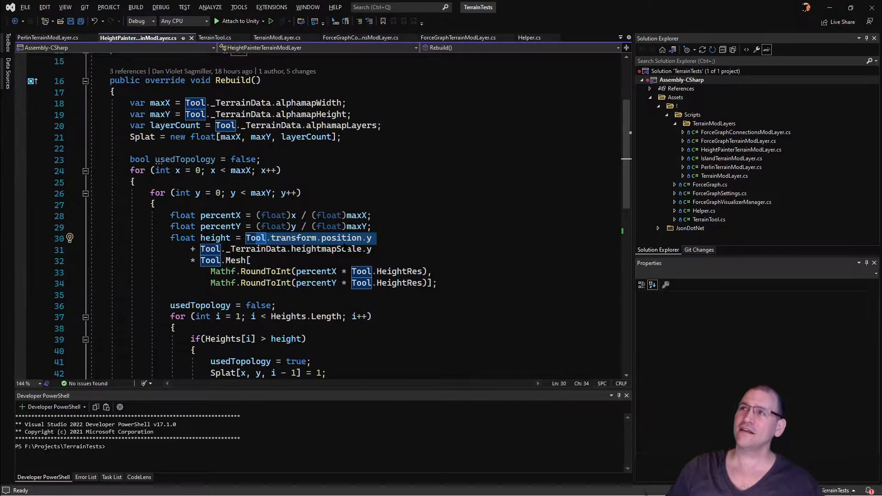
{"action": "mouse_move", "coordinate": [368, 238]}
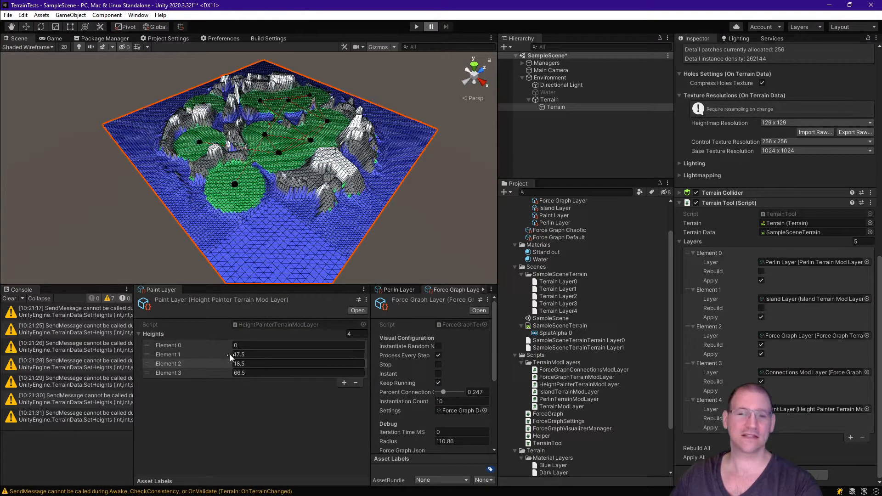
Step: Apply an edited Paint Layer height threshold so the terrain rebuilds into plateau islands
{"action": "left_click", "coordinate": [298, 354]}
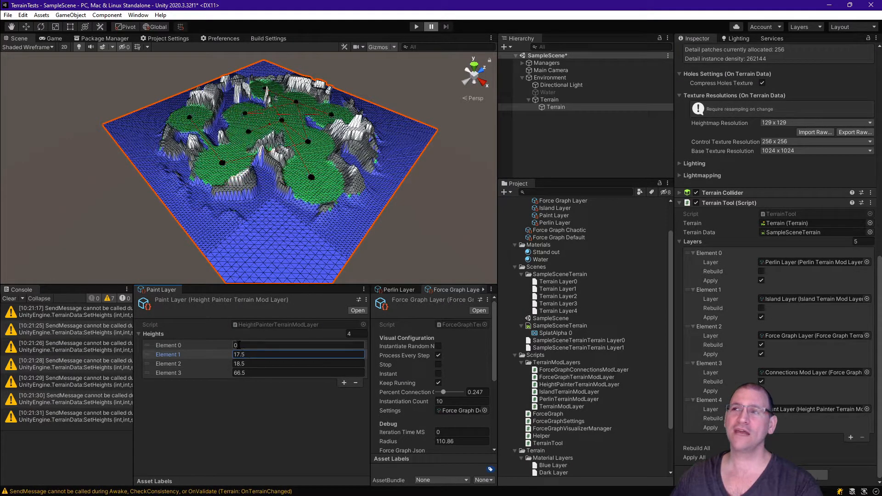
{"action": "left_click", "coordinate": [299, 346]}
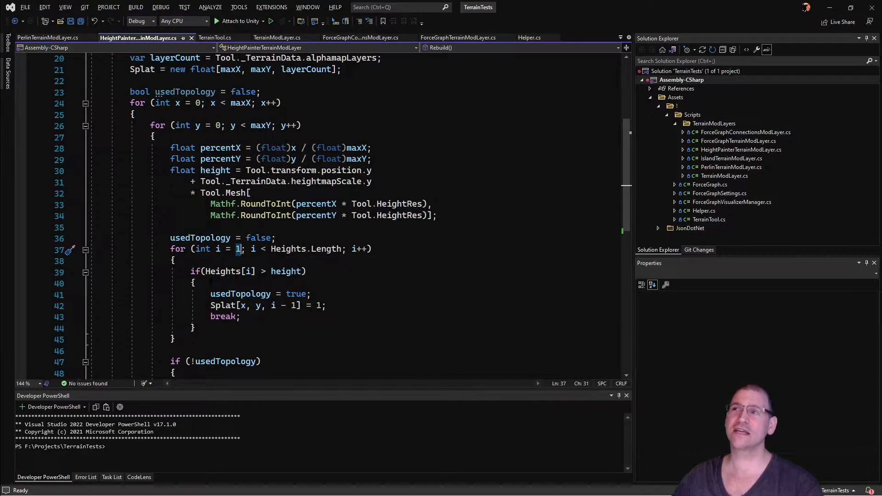
Step: Select code in the Rebuild Heights loop before switching to the Unity terrain
{"action": "double_click", "coordinate": [287, 271]}
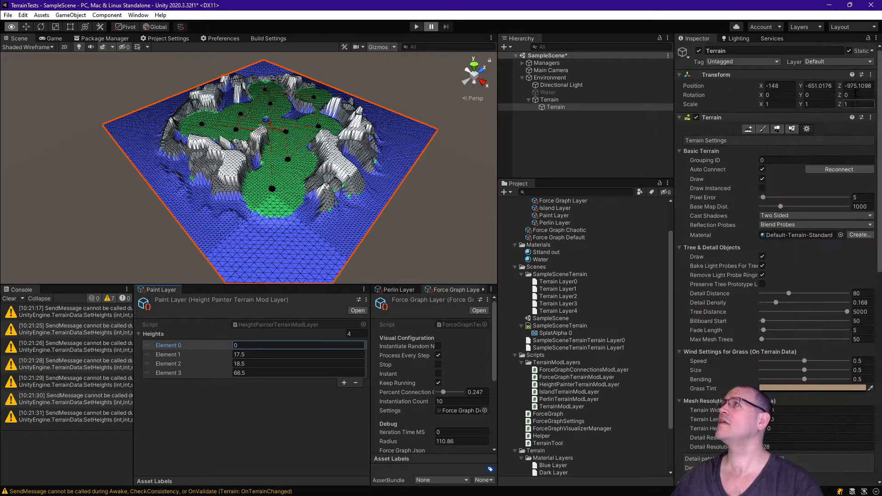
Step: Show the terrain's Paint Texture layers: blue, green, grey and white
{"action": "left_click", "coordinate": [762, 129]}
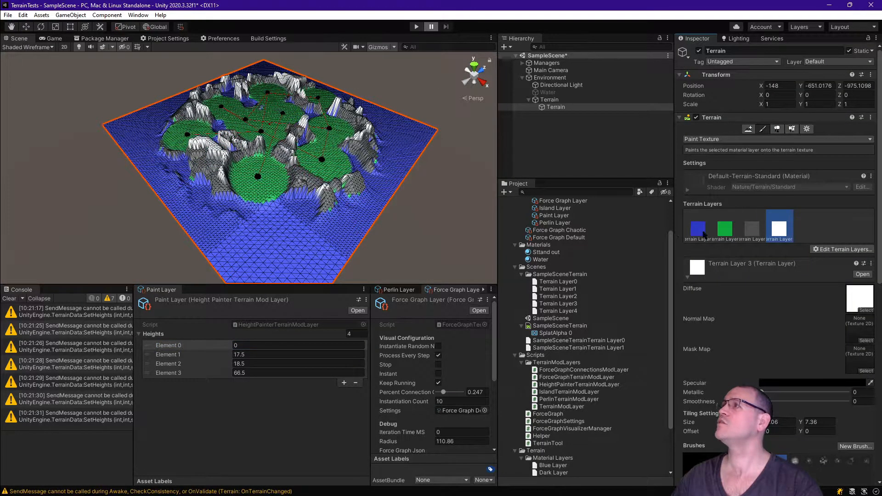
{"action": "left_click", "coordinate": [698, 228]}
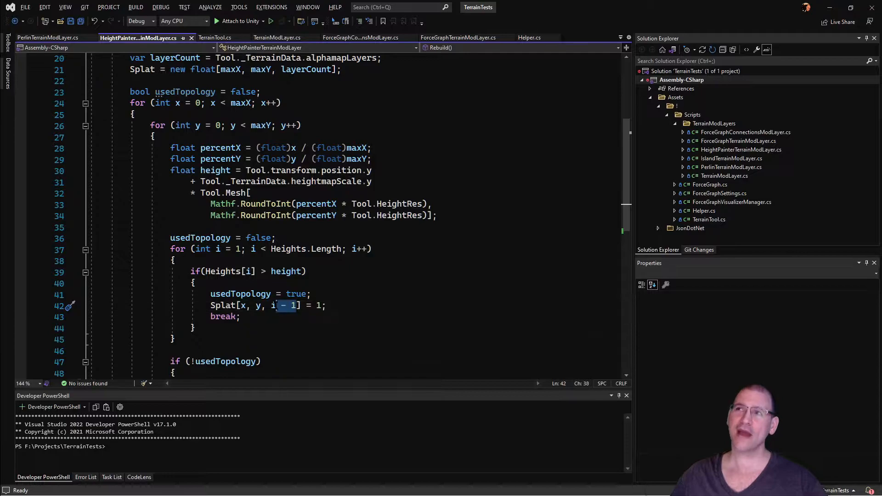
{"action": "mouse_move", "coordinate": [274, 305]}
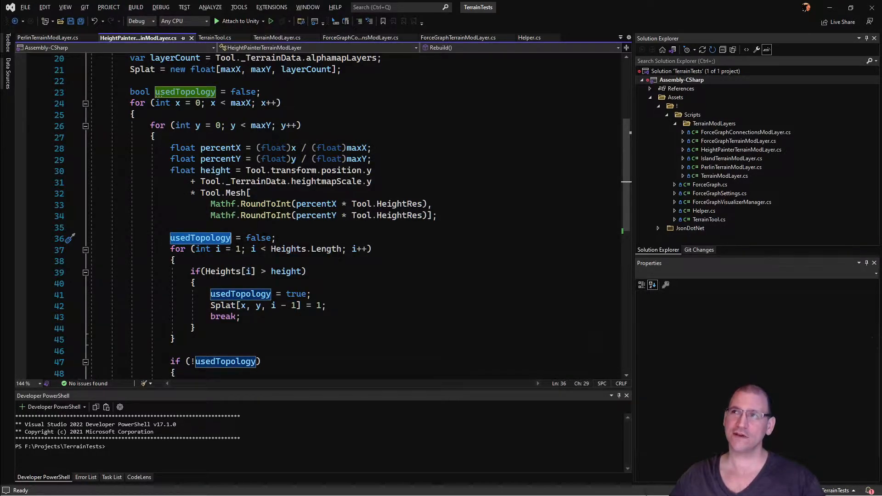
{"action": "mouse_move", "coordinate": [201, 238]}
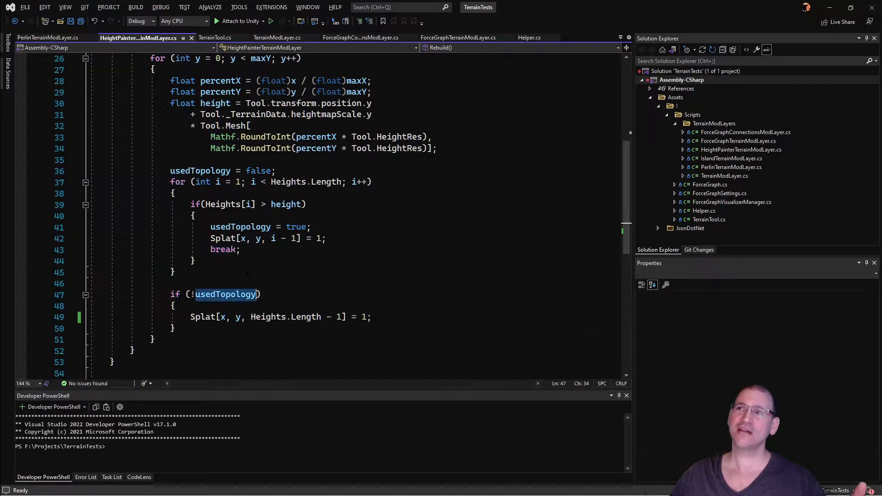
{"action": "mouse_move", "coordinate": [225, 294]}
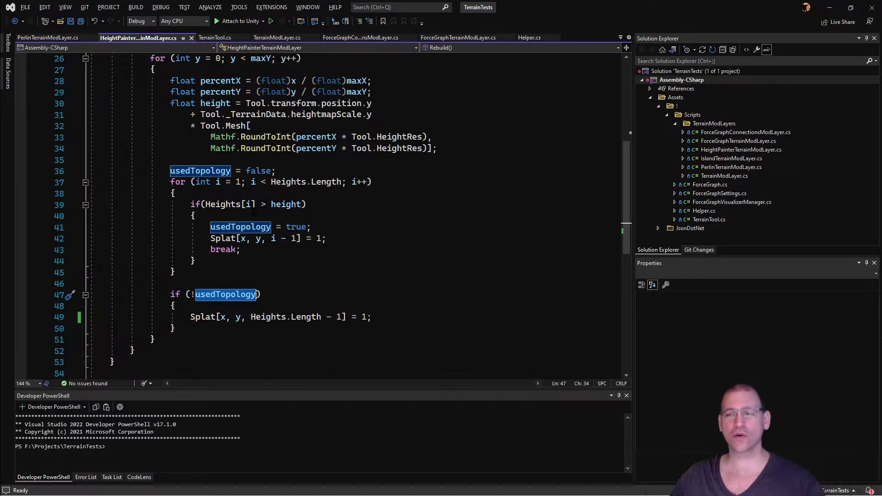
{"action": "mouse_move", "coordinate": [225, 294]}
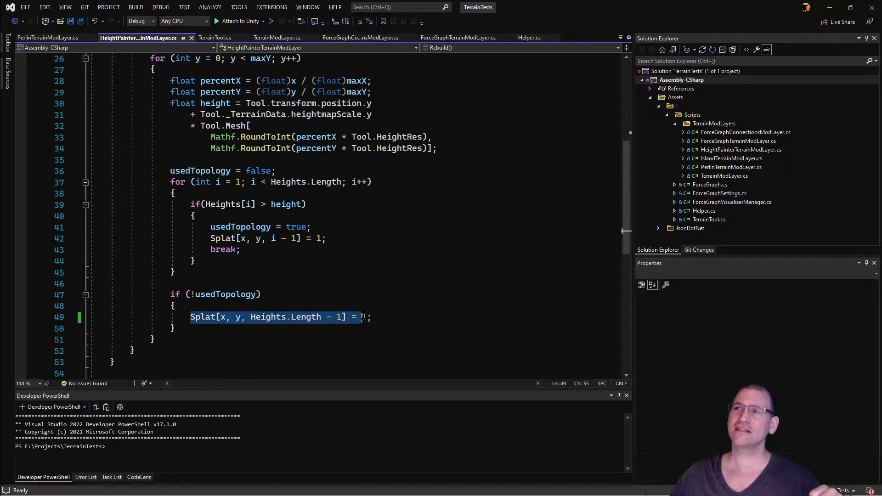
{"action": "type", "text": "1"}
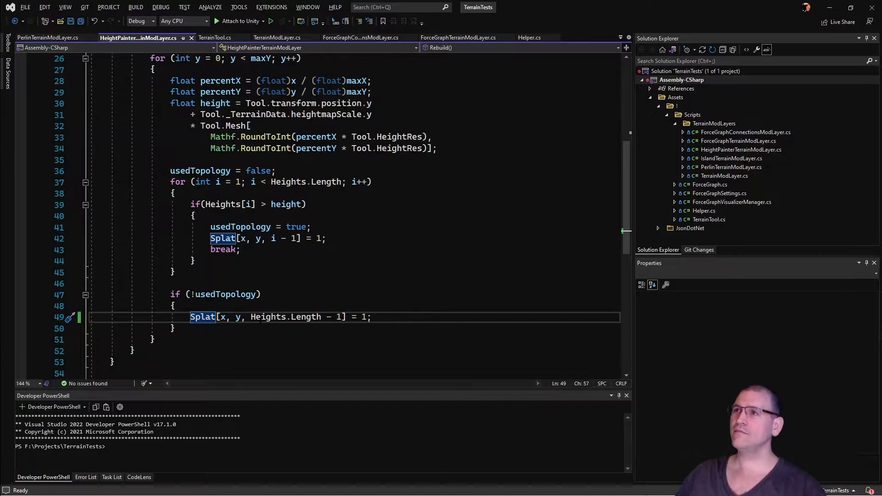
{"action": "scroll", "scroll_direction": "up", "scroll_amount": 3}
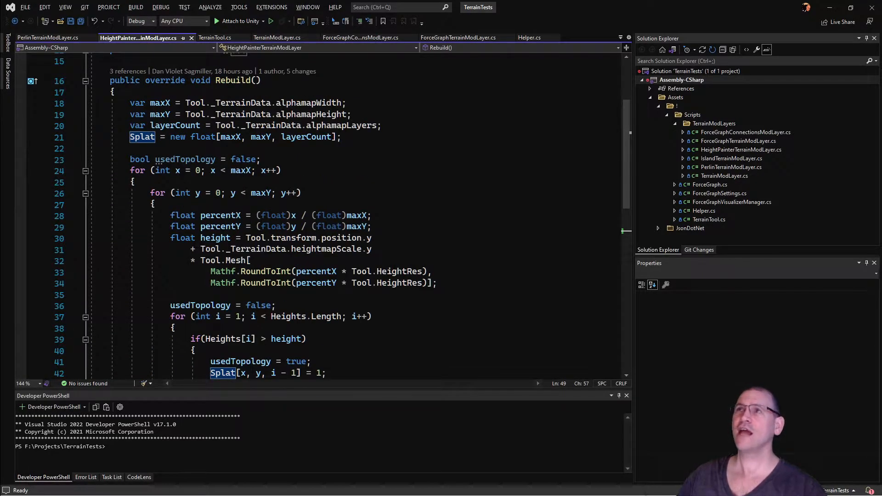
{"action": "mouse_move", "coordinate": [169, 116]}
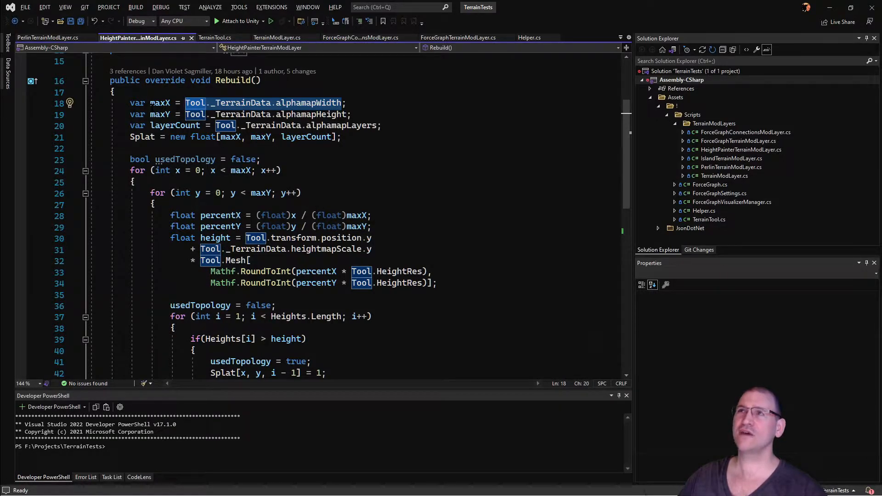
{"action": "left_click", "coordinate": [161, 103]}
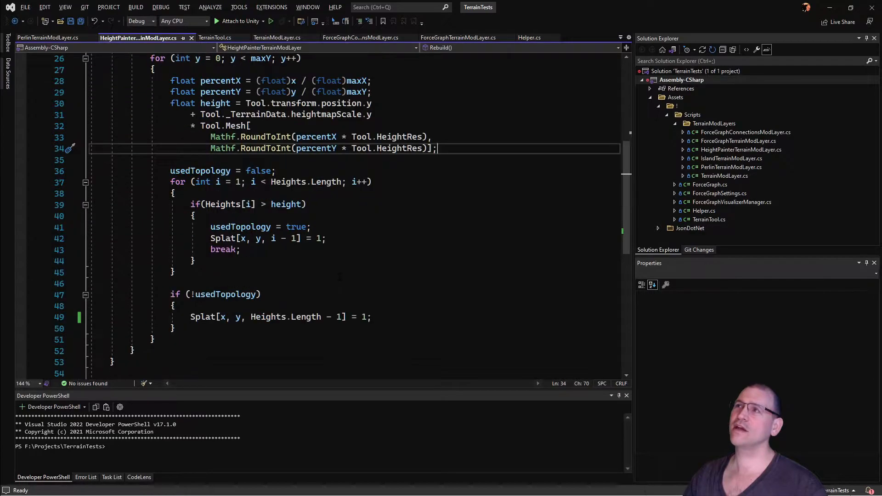
Step: Change the fallback Splat[x, y, Heights.Length - 1] from 1 to 0 and save
{"action": "scroll", "scroll_direction": "down", "scroll_amount": 3}
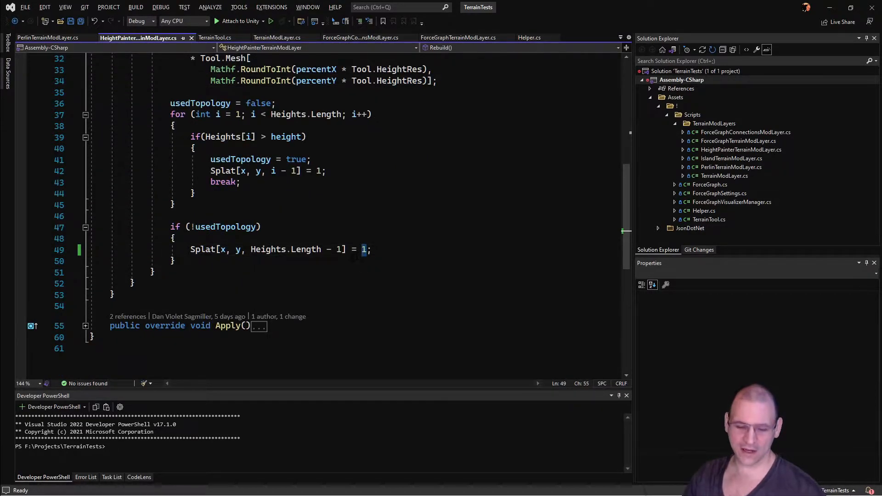
{"action": "type", "text": "0"}
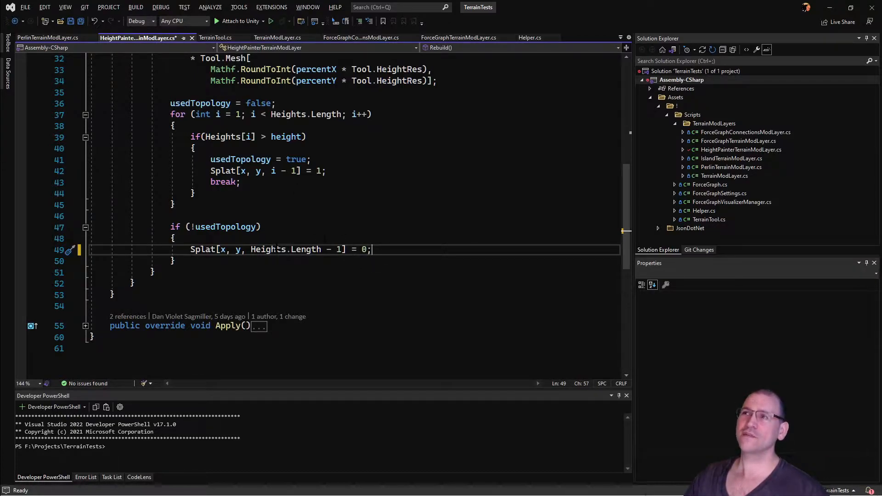
{"action": "key", "text": "ctrl+s"}
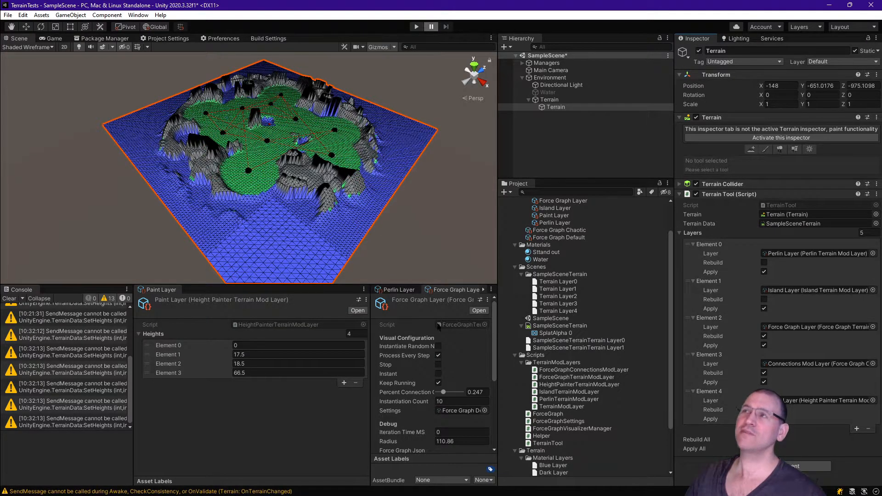
Step: Enter 63.89 into the Paint Layer's Heights Element 3
{"action": "type", "text": "63.89"}
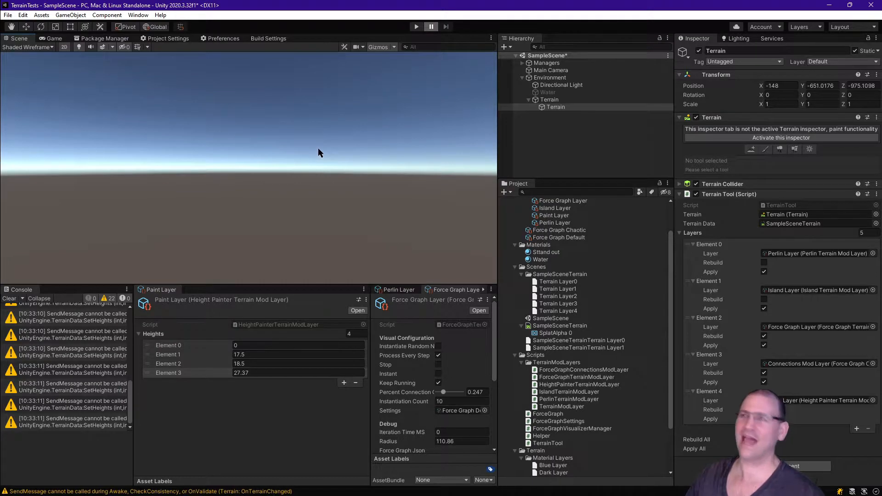
{"action": "mouse_move", "coordinate": [17, 110]}
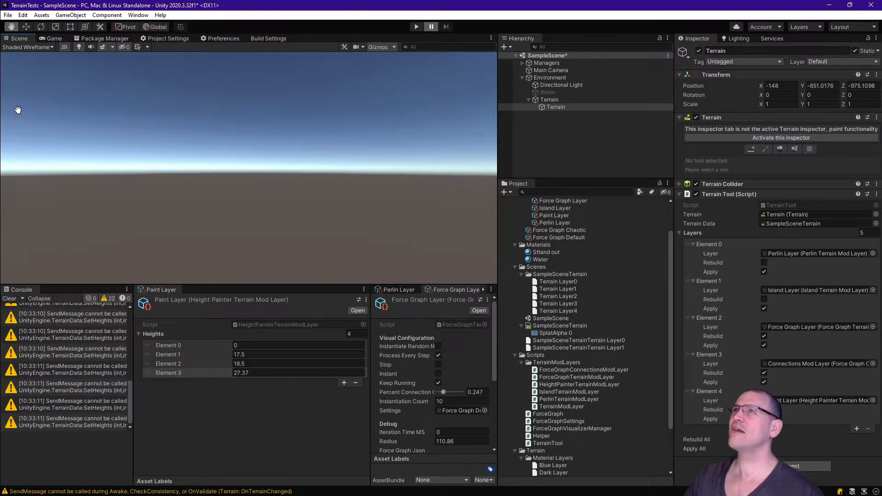
{"action": "mouse_move", "coordinate": [431, 26]}
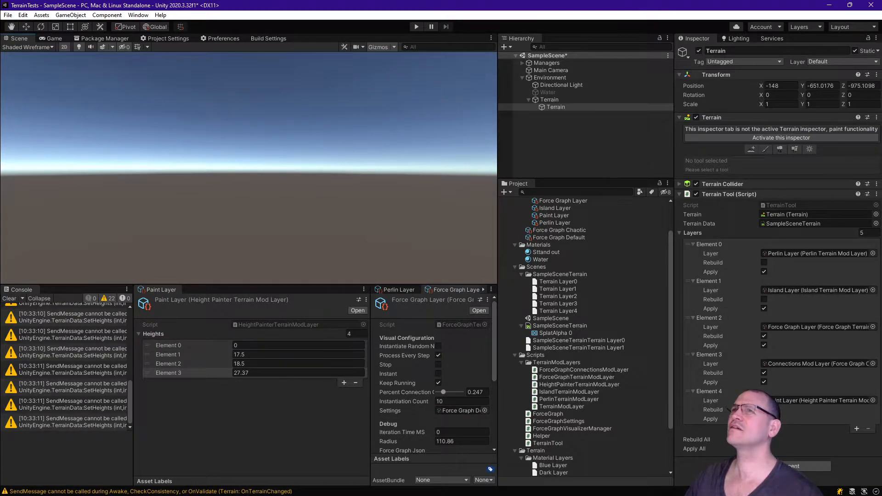
Step: Set Paint Layer Heights Element 3 to 89.1, producing blocky toothed terrain edges
{"action": "left_click", "coordinate": [556, 107]}
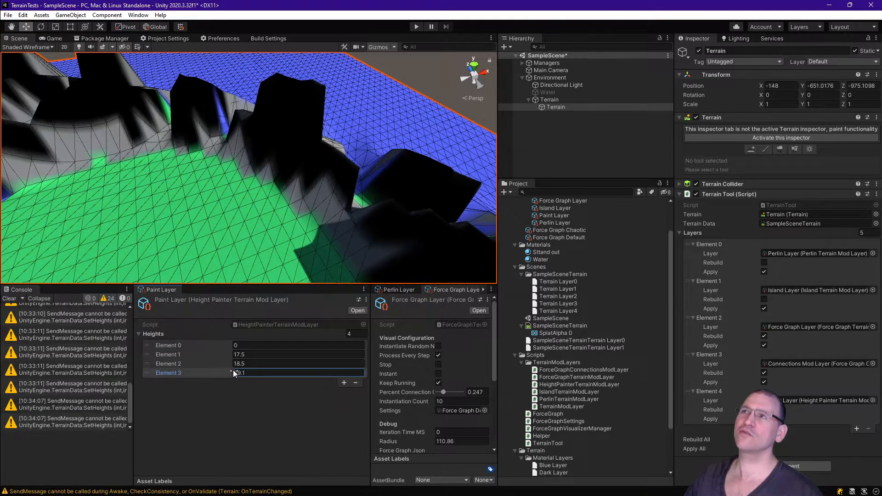
{"action": "type", "text": "89.1"}
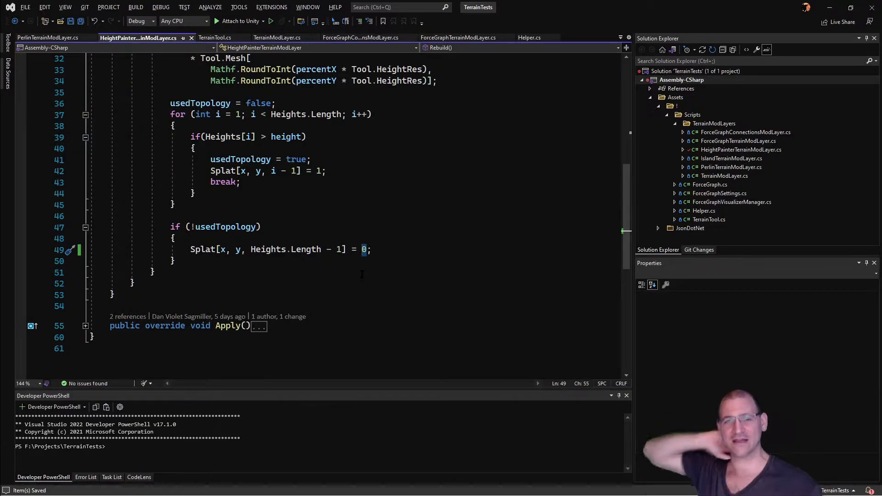
{"action": "mouse_move", "coordinate": [363, 249]}
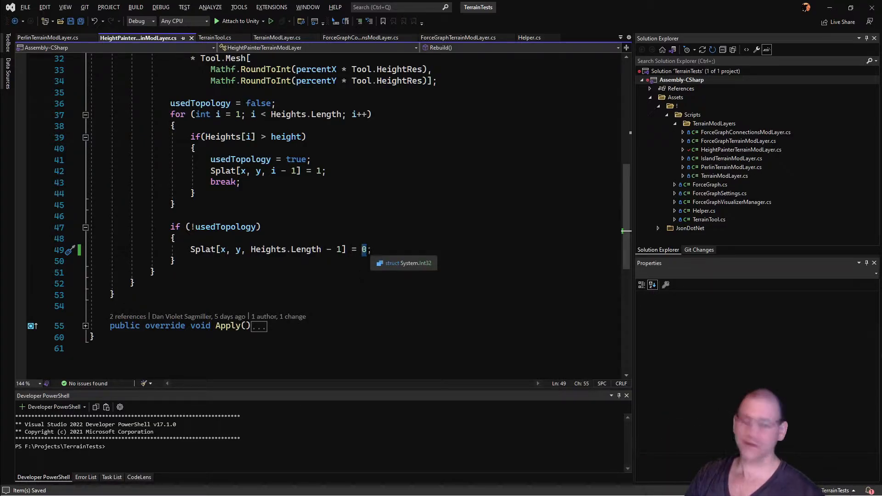
Step: Restore the fallback Splat[x, y, Heights.Length - 1] value to 1 on line 49
{"action": "type", "text": "1"}
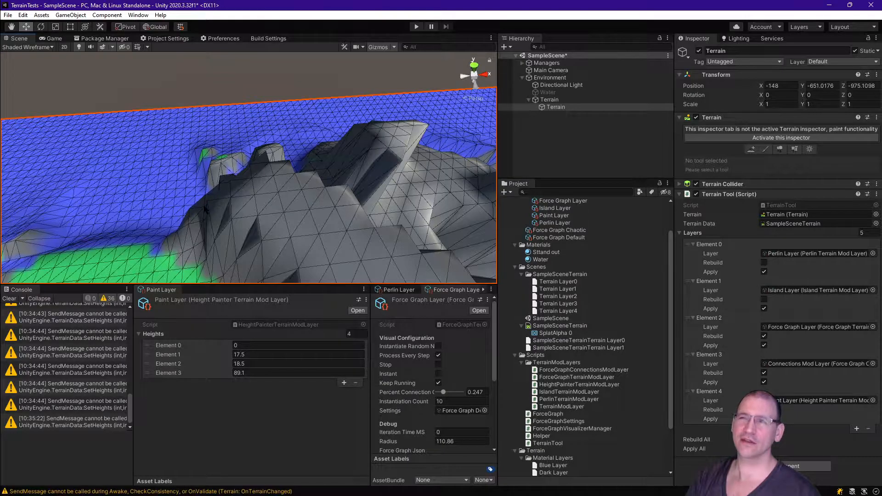
{"action": "mouse_move", "coordinate": [292, 195]}
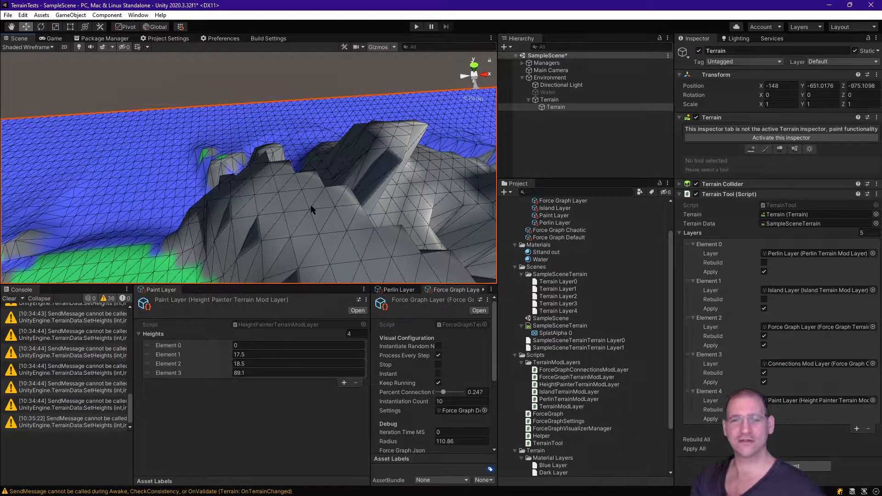
{"action": "mouse_move", "coordinate": [469, 220]}
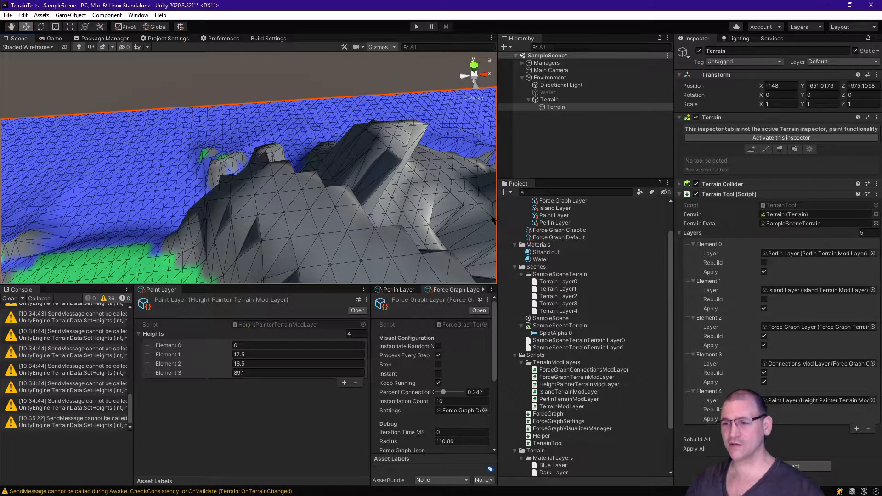
{"action": "mouse_move", "coordinate": [470, 225]}
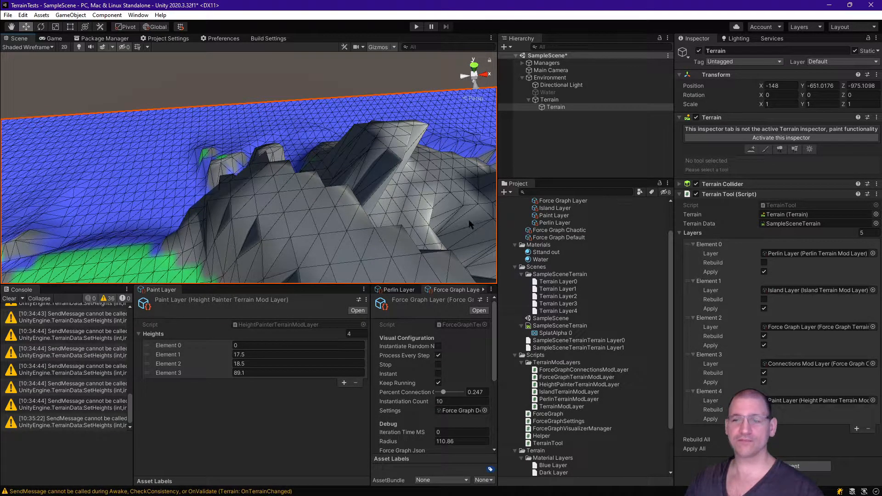